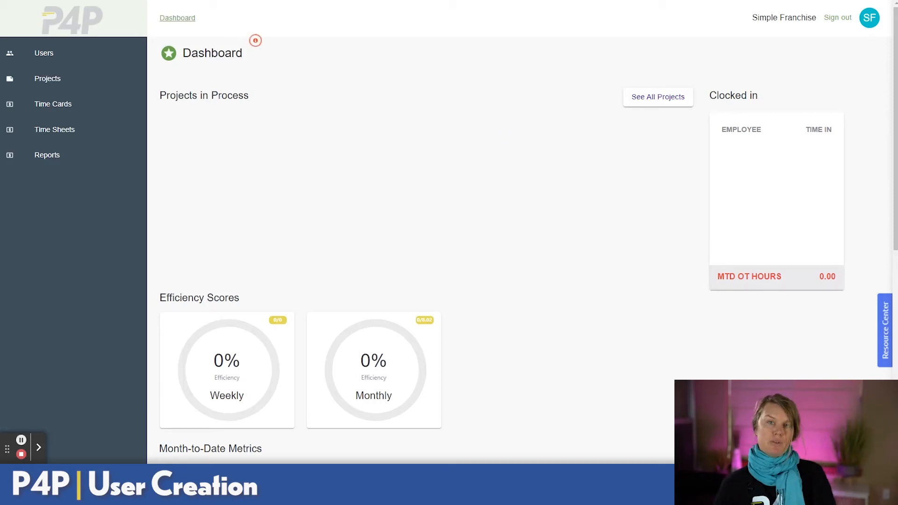
{"action": "mouse_move", "coordinate": [537, 117]}
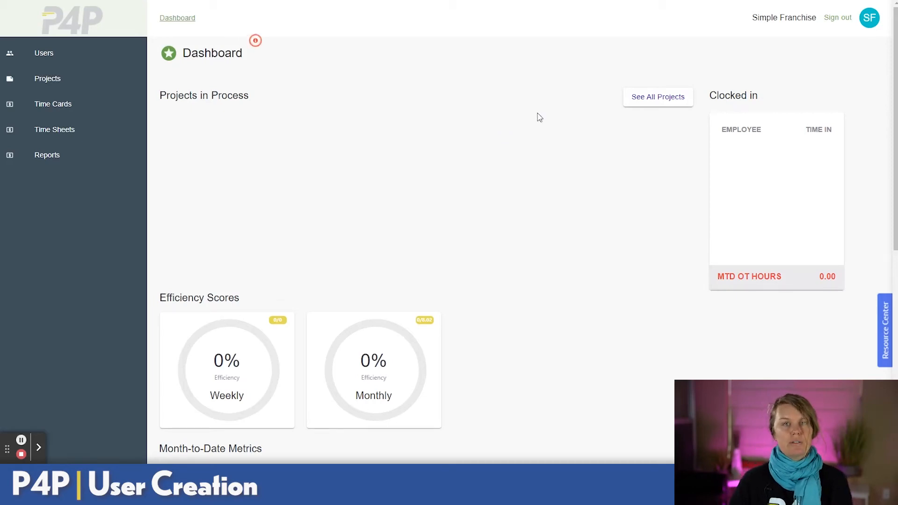
{"action": "mouse_move", "coordinate": [632, 198]}
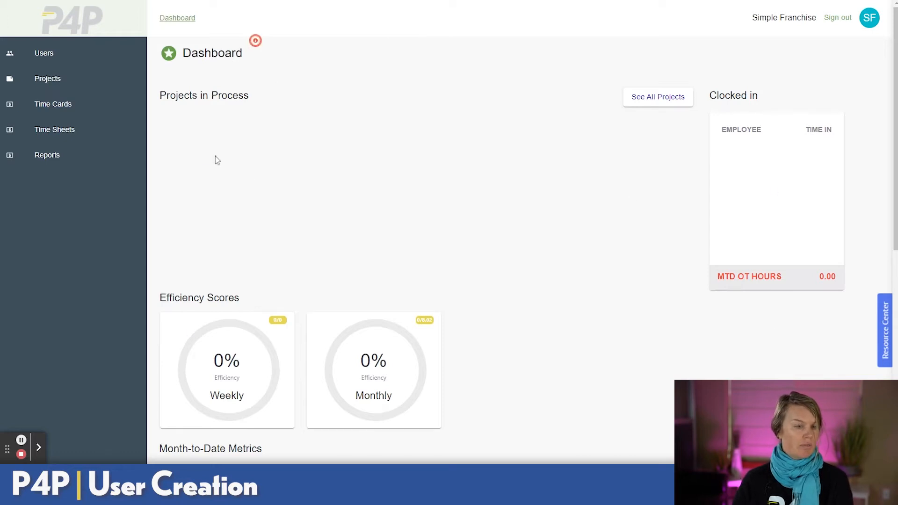
{"action": "mouse_move", "coordinate": [45, 225]}
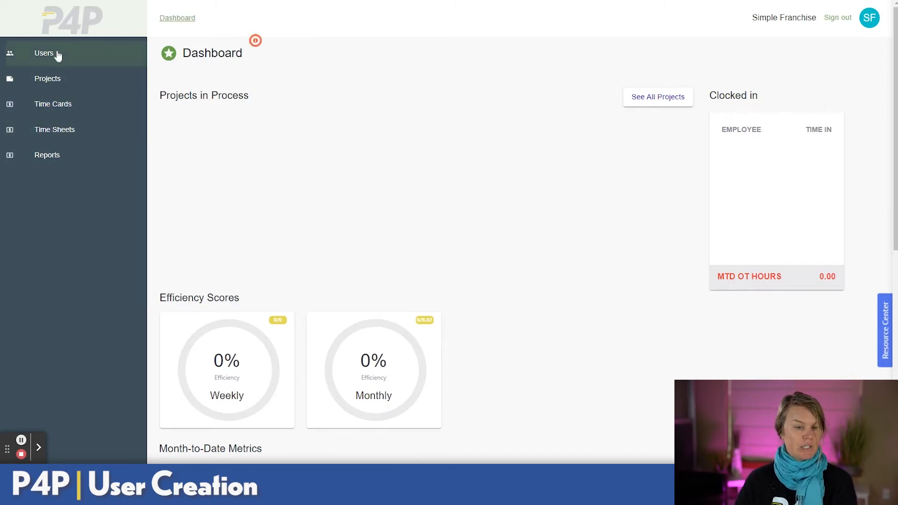
Show the franchise's Users list and begin adding a new user.
{"action": "left_click", "coordinate": [44, 52]}
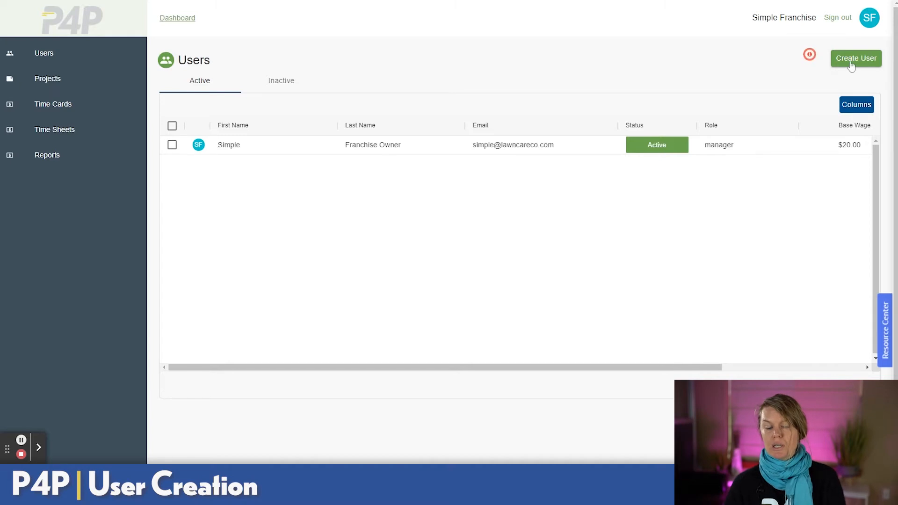
{"action": "left_click", "coordinate": [856, 58]}
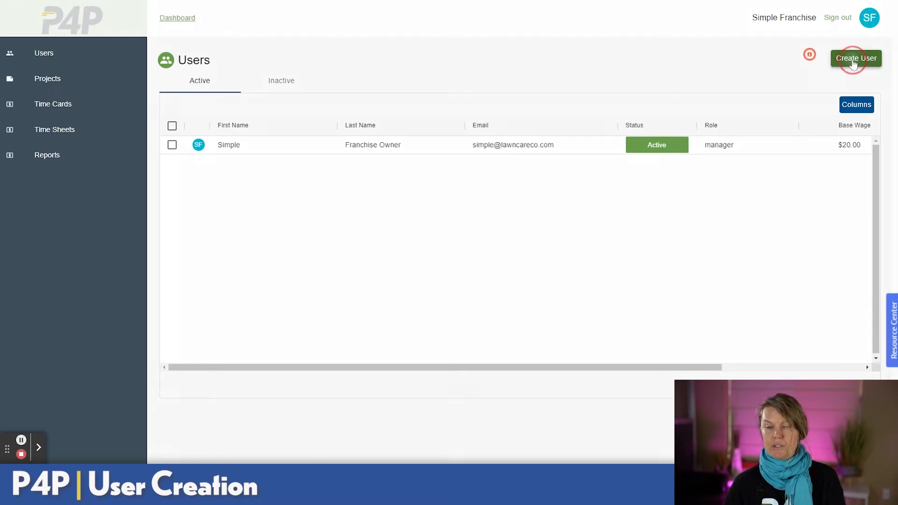
{"action": "left_click", "coordinate": [855, 58]}
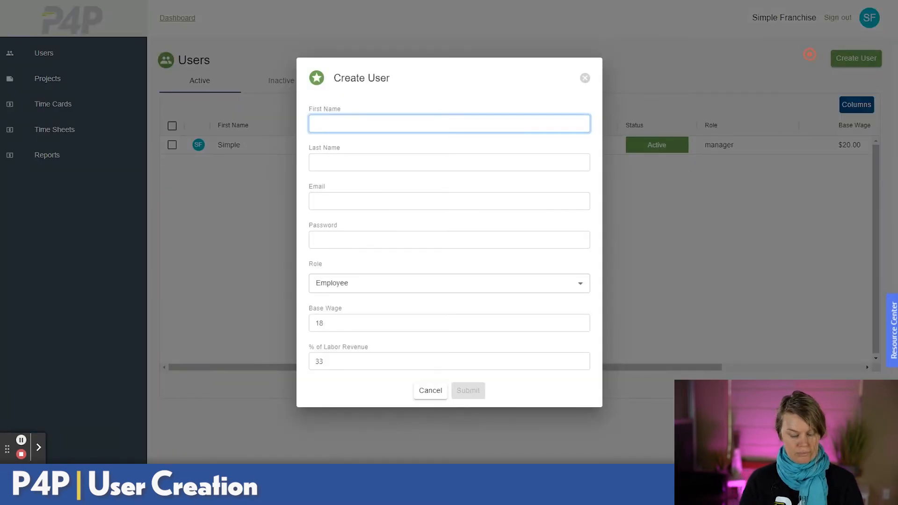
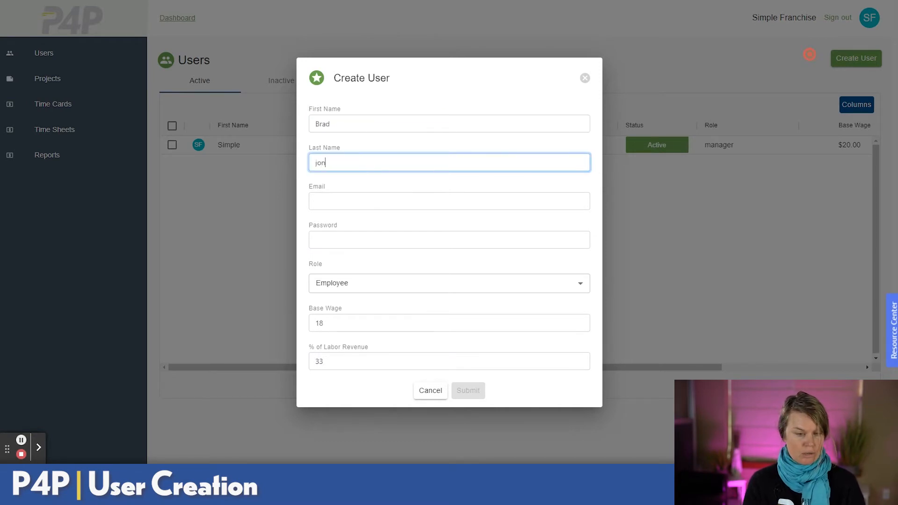
{"action": "type", "text": "Jone"}
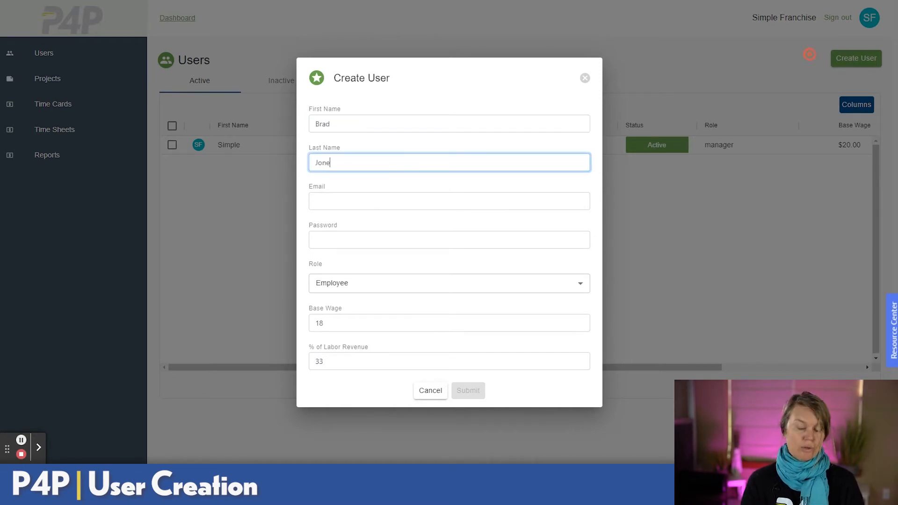
{"action": "left_click", "coordinate": [447, 200]}
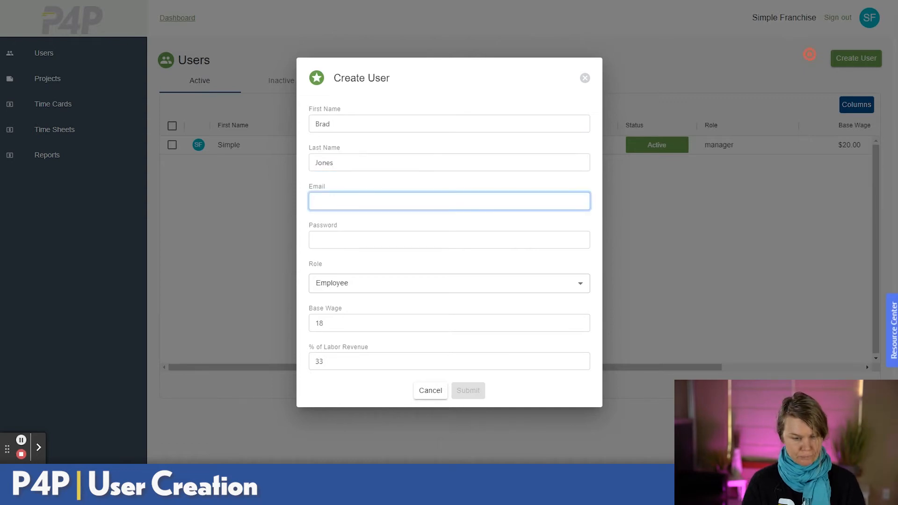
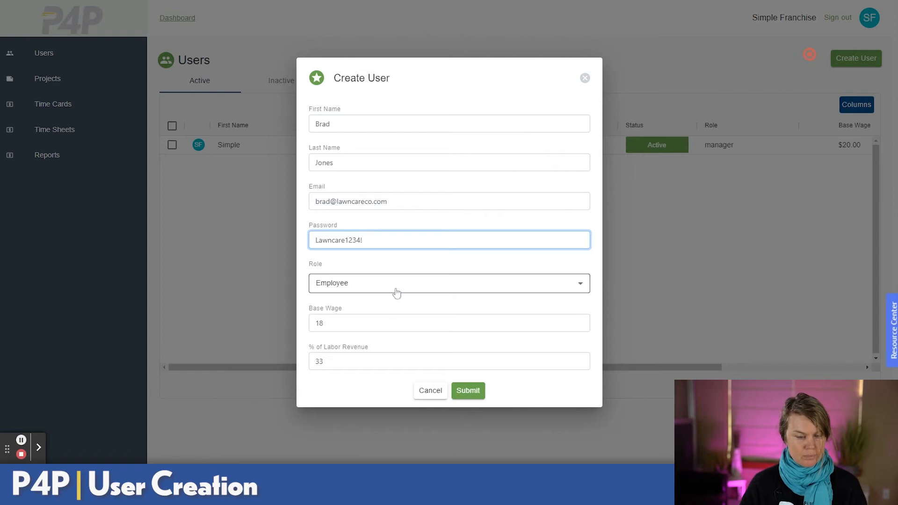
{"action": "left_click", "coordinate": [448, 282]}
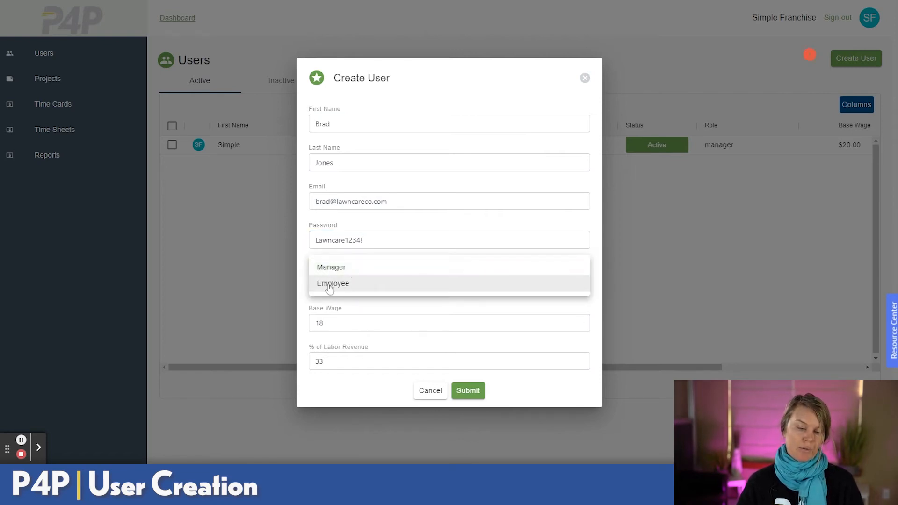
{"action": "mouse_move", "coordinate": [331, 267]}
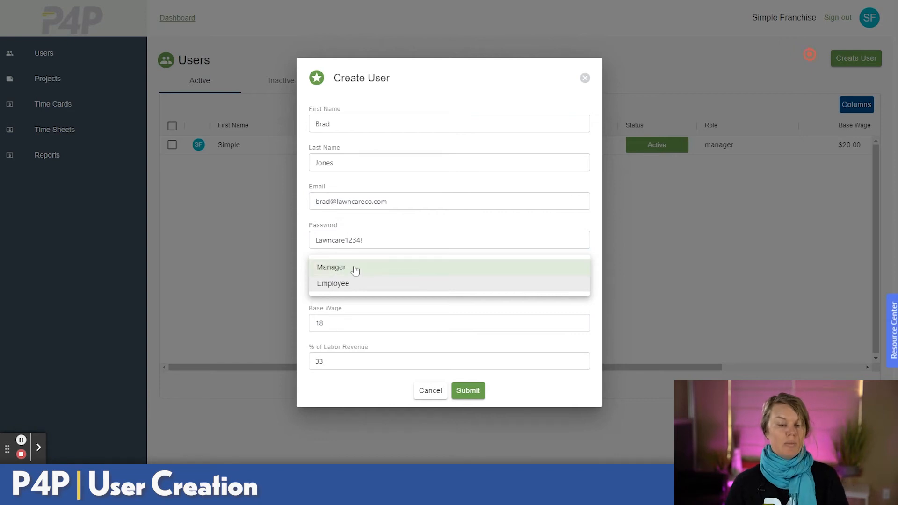
{"action": "mouse_move", "coordinate": [365, 270]}
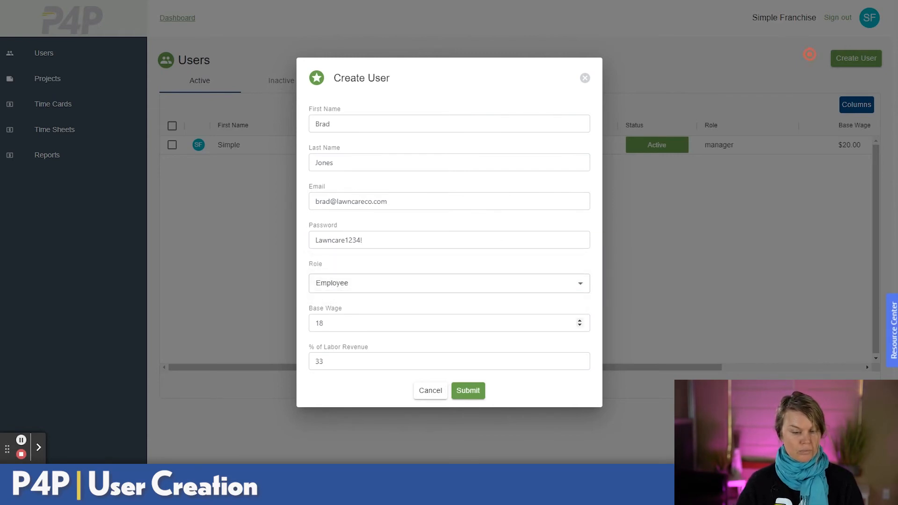
{"action": "left_click", "coordinate": [447, 323]}
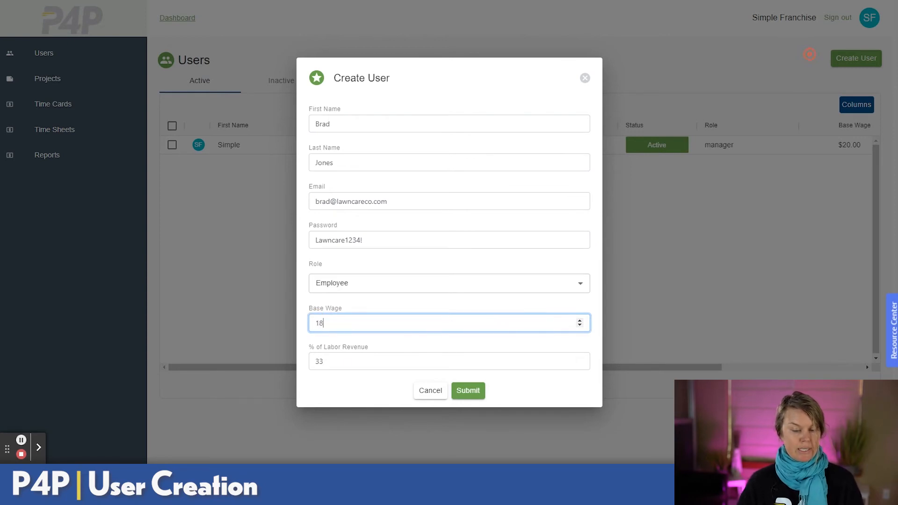
{"action": "left_click", "coordinate": [448, 361]}
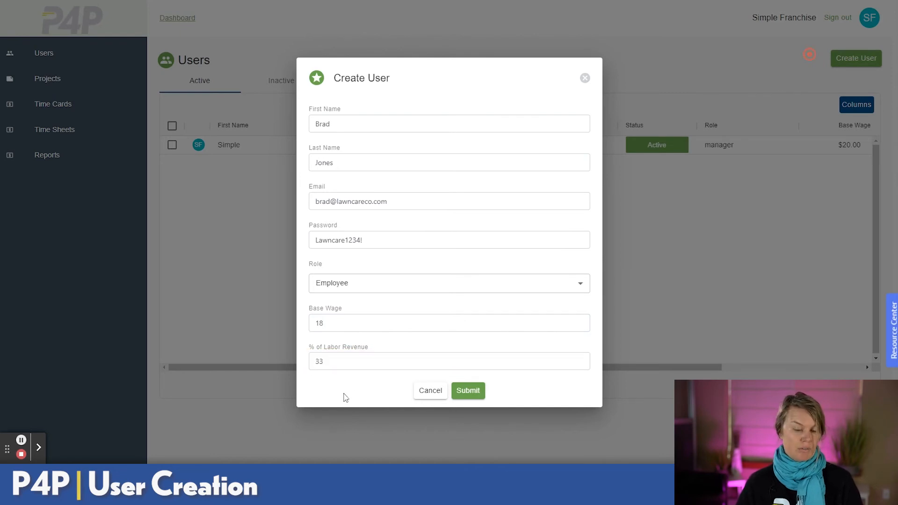
{"action": "left_click", "coordinate": [467, 391]}
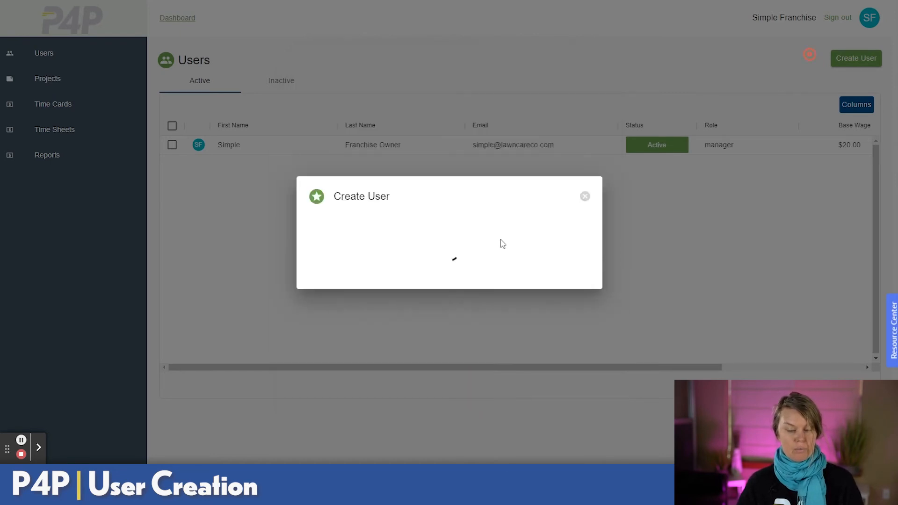
{"action": "left_click", "coordinate": [583, 195]}
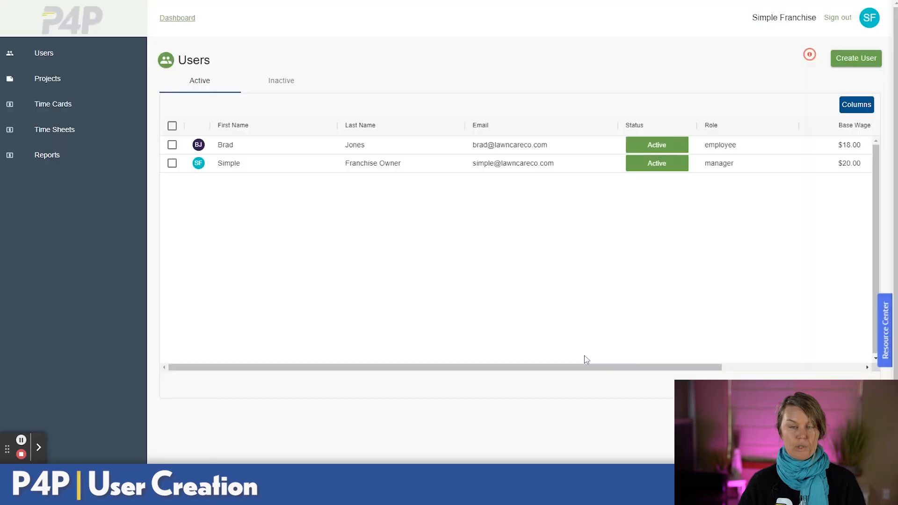
{"action": "mouse_move", "coordinate": [511, 121]}
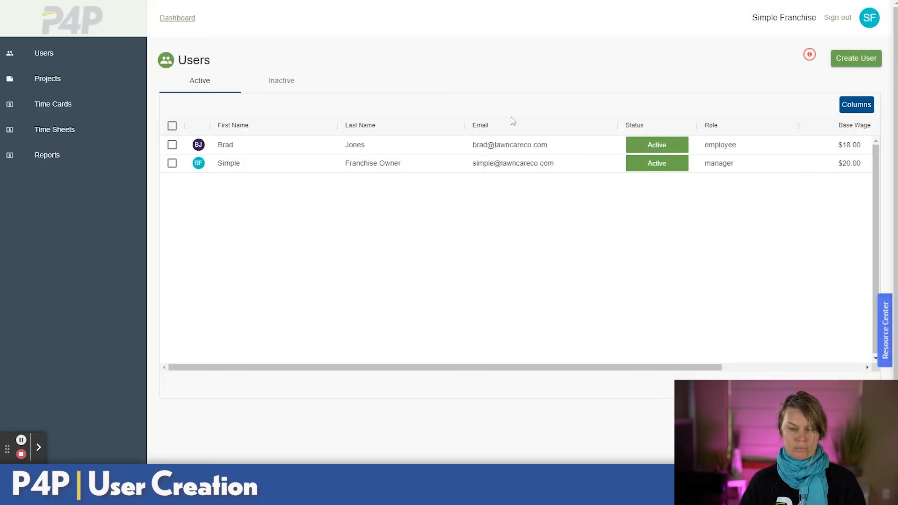
{"action": "mouse_move", "coordinate": [437, 67]}
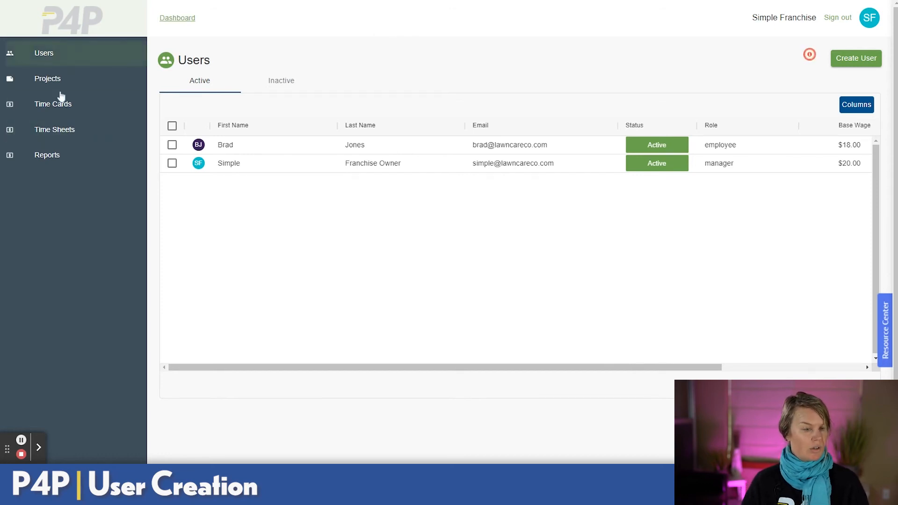
From the Time Cards page, start a new user via the quick-create menu.
{"action": "left_click", "coordinate": [52, 104]}
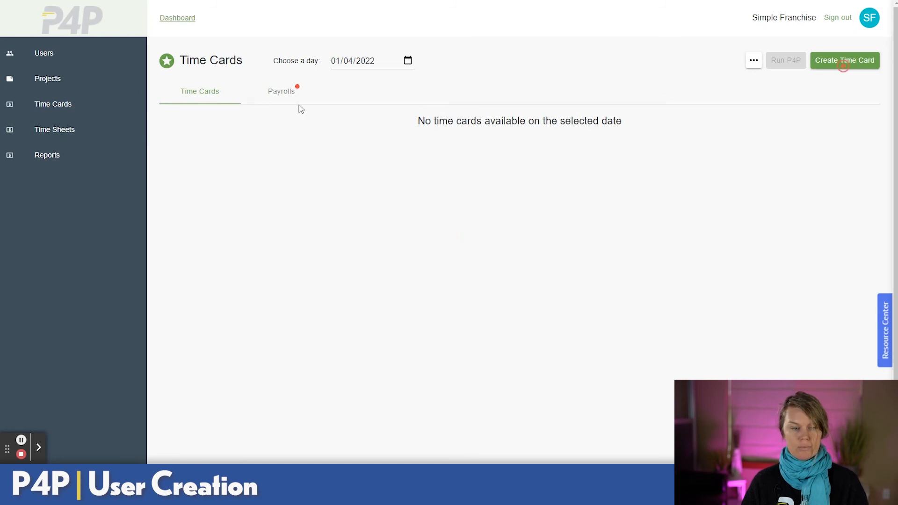
{"action": "mouse_move", "coordinate": [785, 107]}
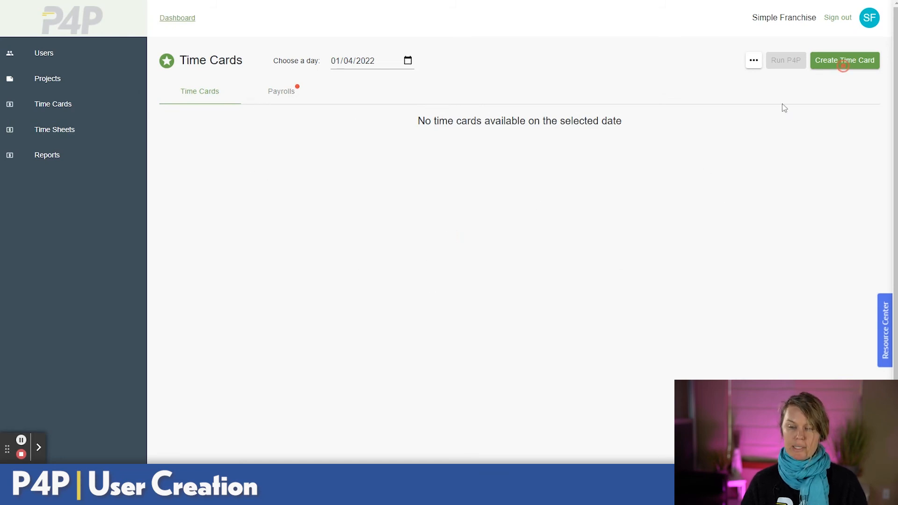
{"action": "left_click", "coordinate": [753, 60]}
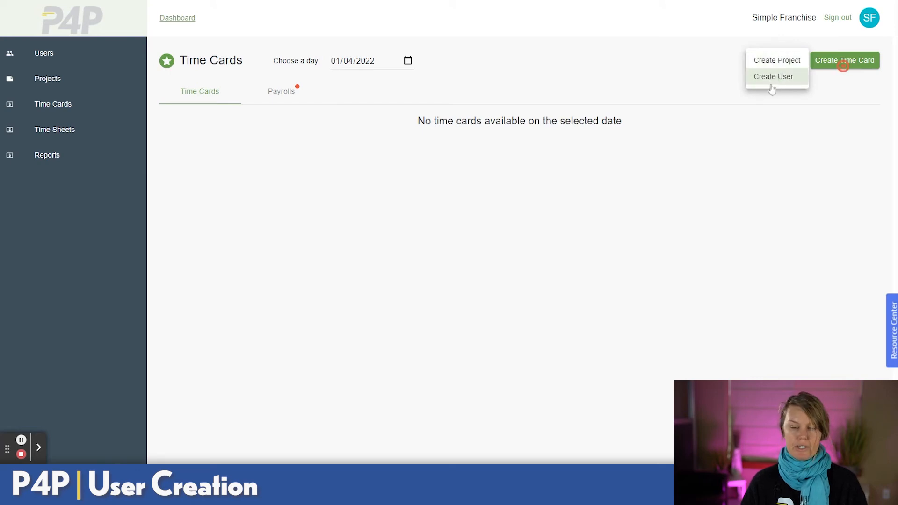
{"action": "left_click", "coordinate": [773, 76]}
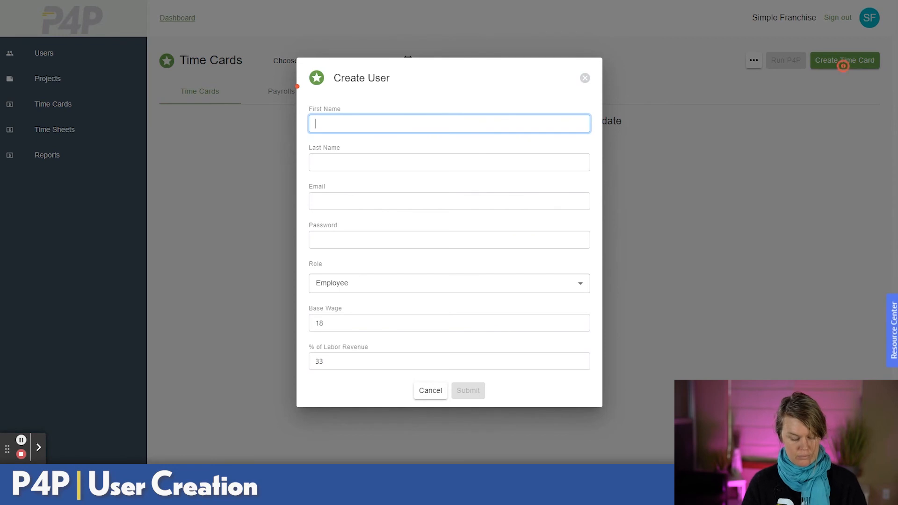
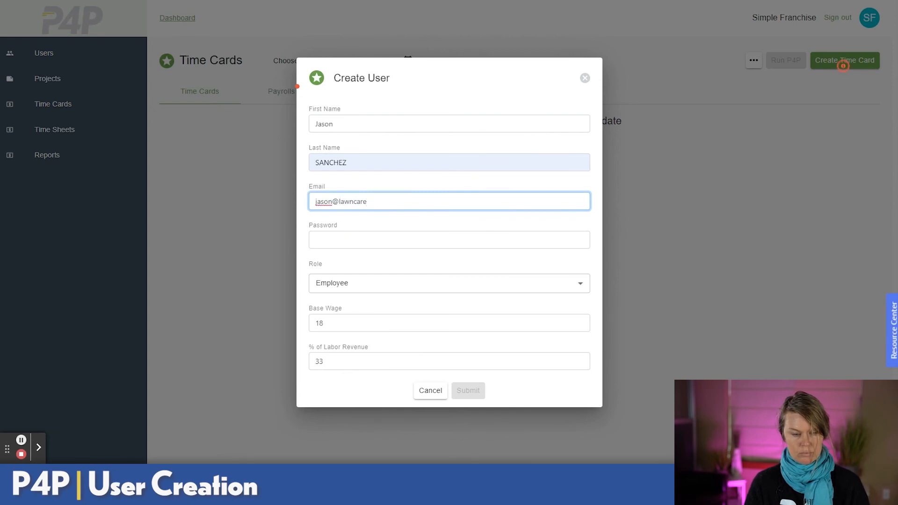
{"action": "type", "text": "L"}
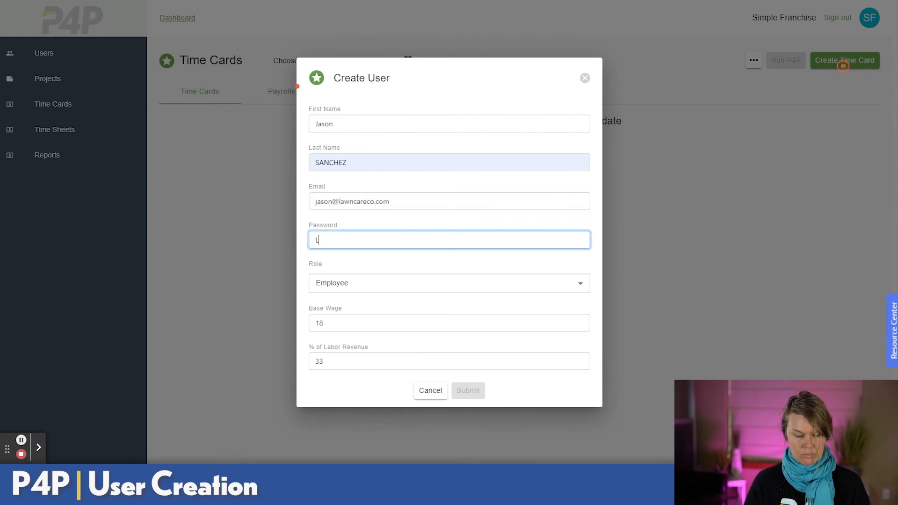
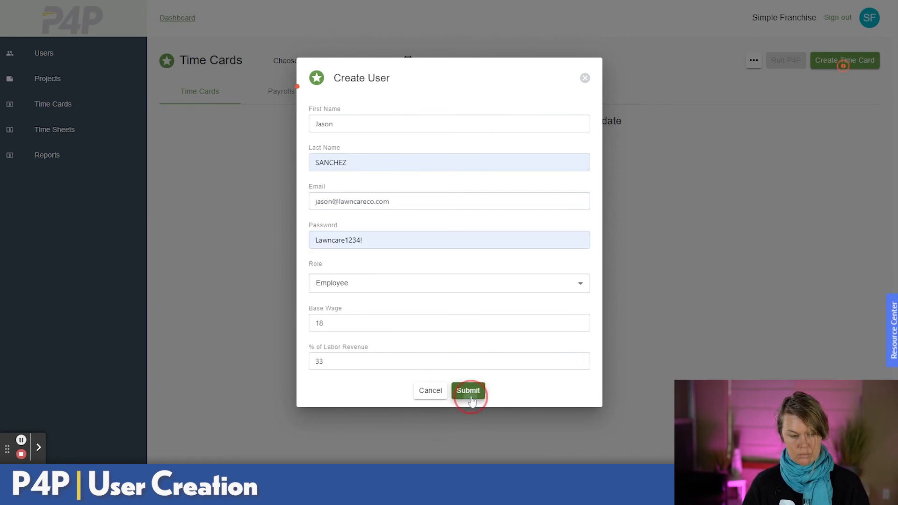
{"action": "left_click", "coordinate": [468, 390]}
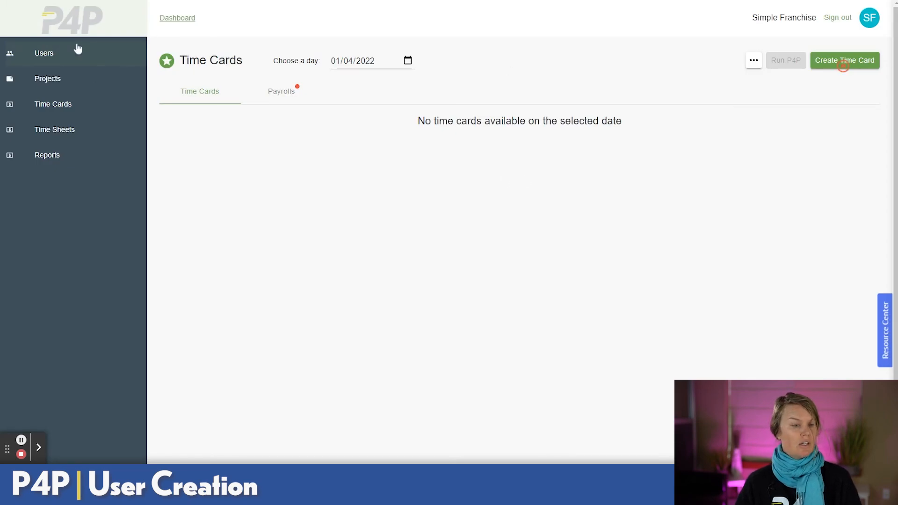
{"action": "left_click", "coordinate": [44, 52]}
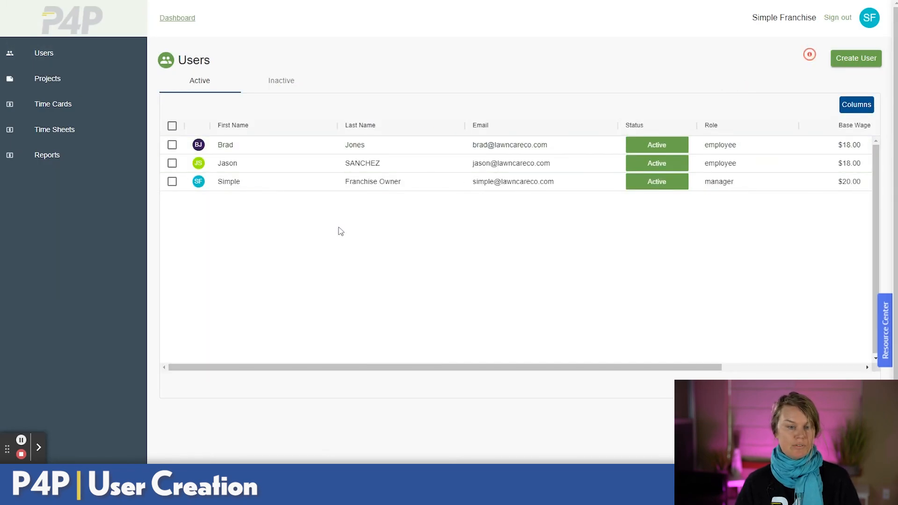
{"action": "mouse_move", "coordinate": [44, 52]}
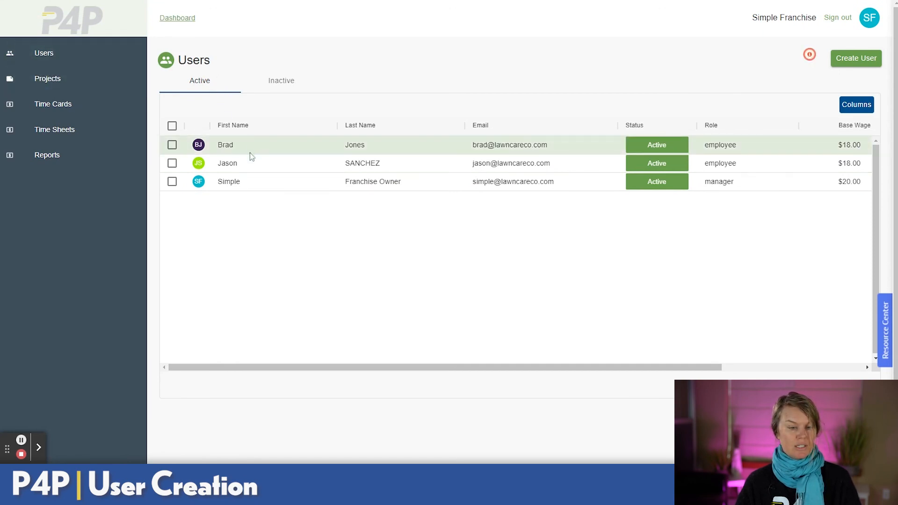
{"action": "mouse_move", "coordinate": [351, 295]}
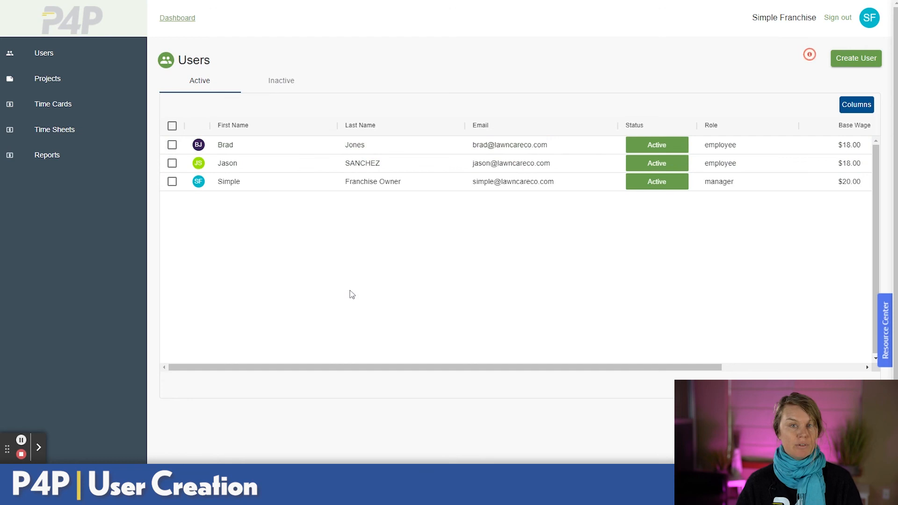
{"action": "left_click", "coordinate": [172, 144]}
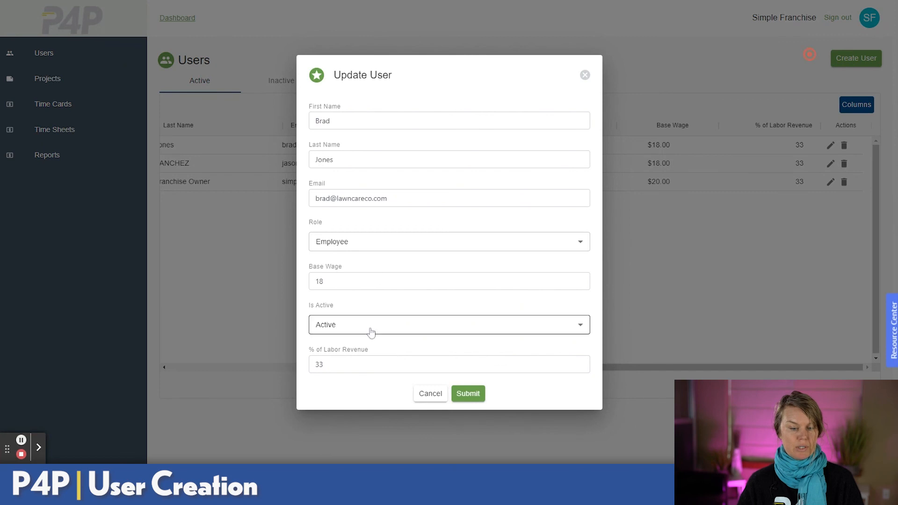
{"action": "left_click", "coordinate": [448, 324]}
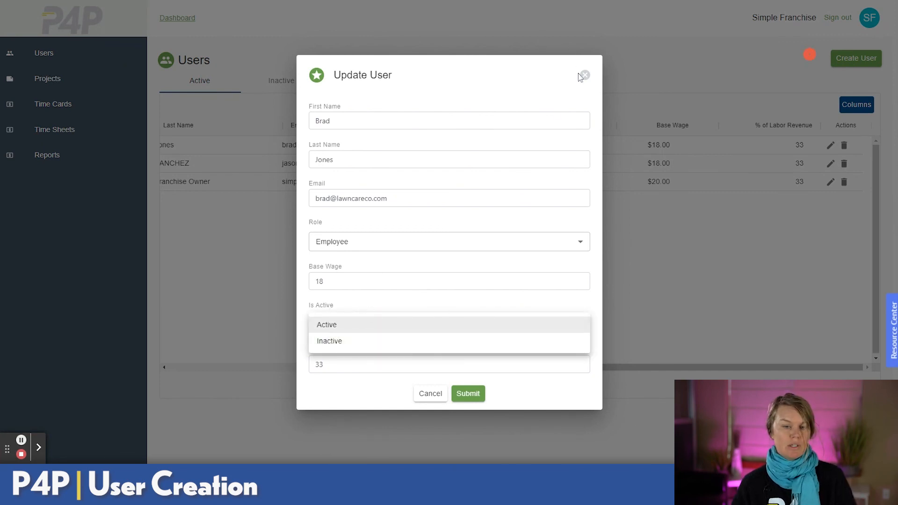
{"action": "mouse_move", "coordinate": [557, 56]}
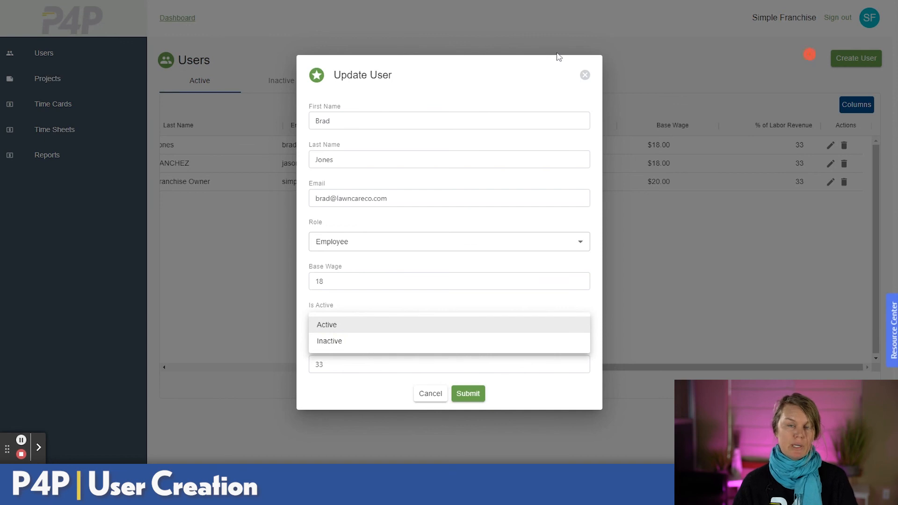